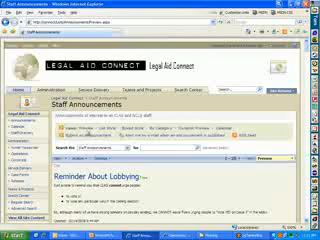
pyautogui.scroll(-3)
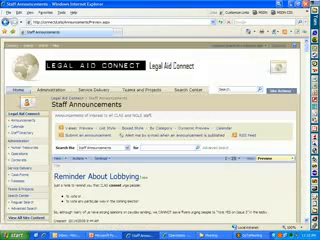
pyautogui.scroll(-3)
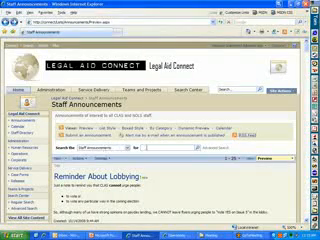
pyautogui.scroll(-3)
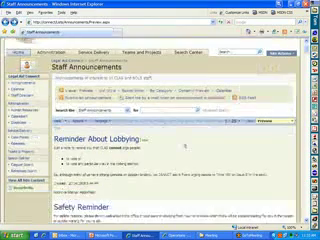
pyautogui.scroll(-3)
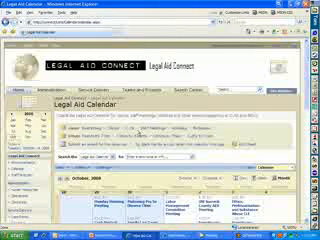
pyautogui.scroll(-3)
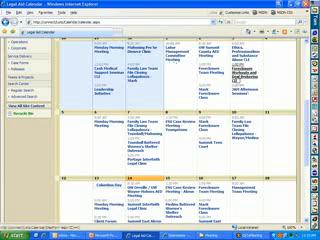
pyautogui.scroll(-3)
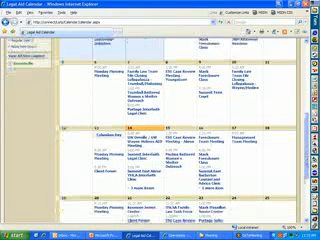
pyautogui.scroll(-3)
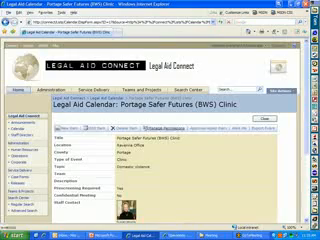
pyautogui.scroll(-3)
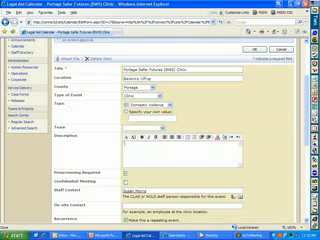
pyautogui.scroll(-3)
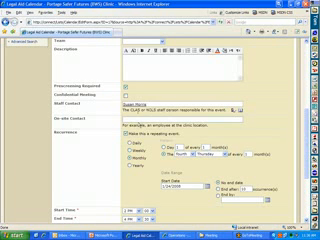
pyautogui.scroll(-3)
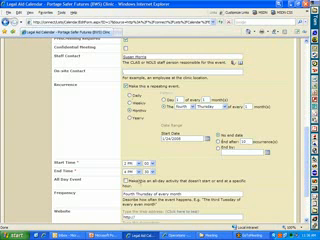
pyautogui.scroll(-3)
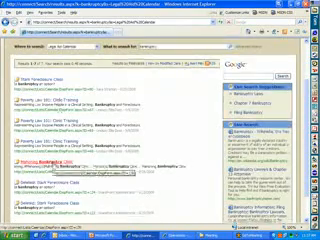
pyautogui.scroll(3)
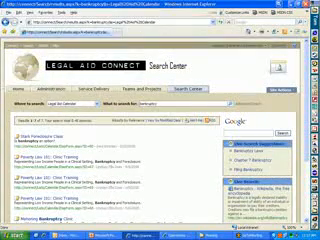